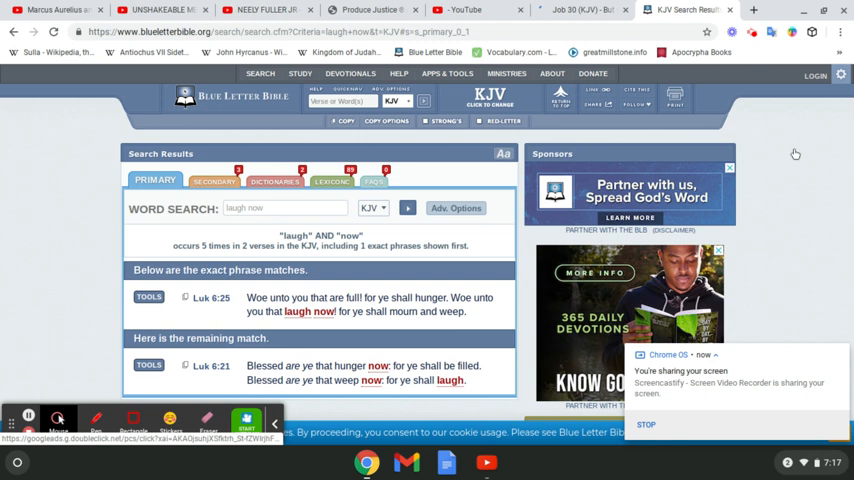
mouse_move(795, 152)
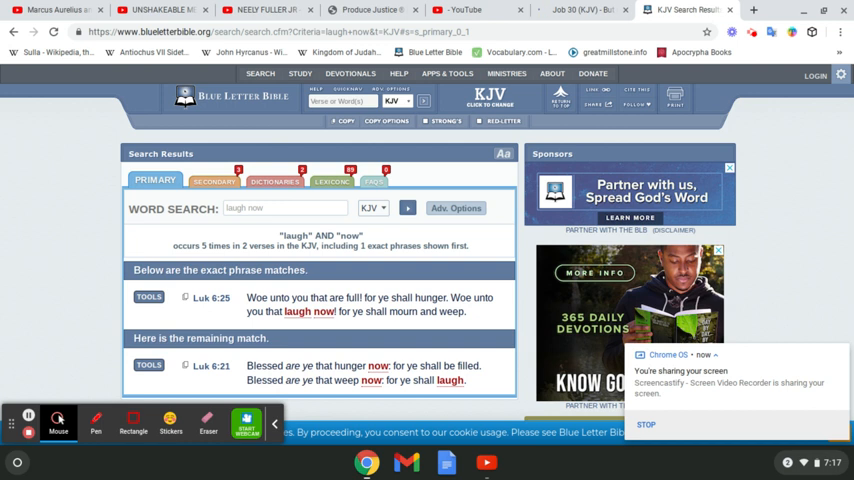
mouse_move(785, 147)
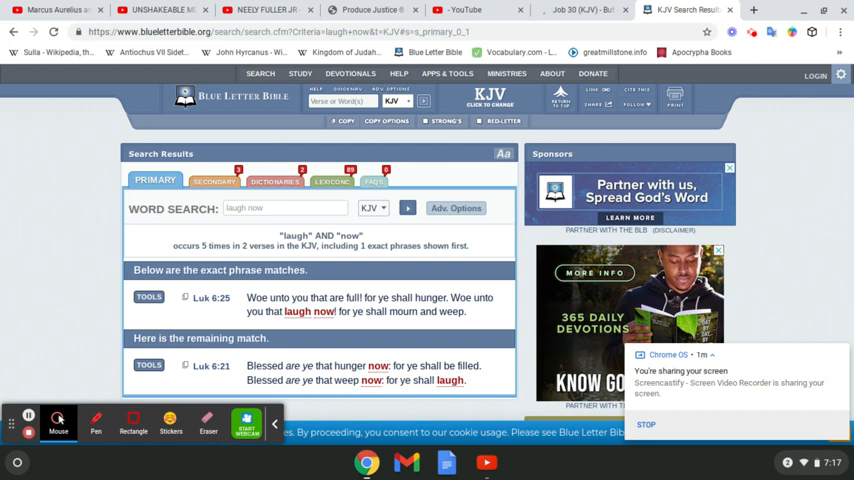
mouse_move(790, 164)
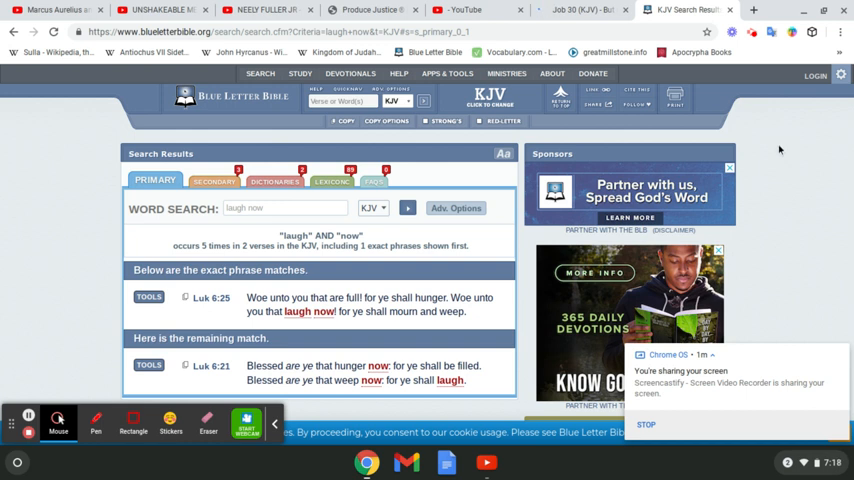
mouse_move(769, 134)
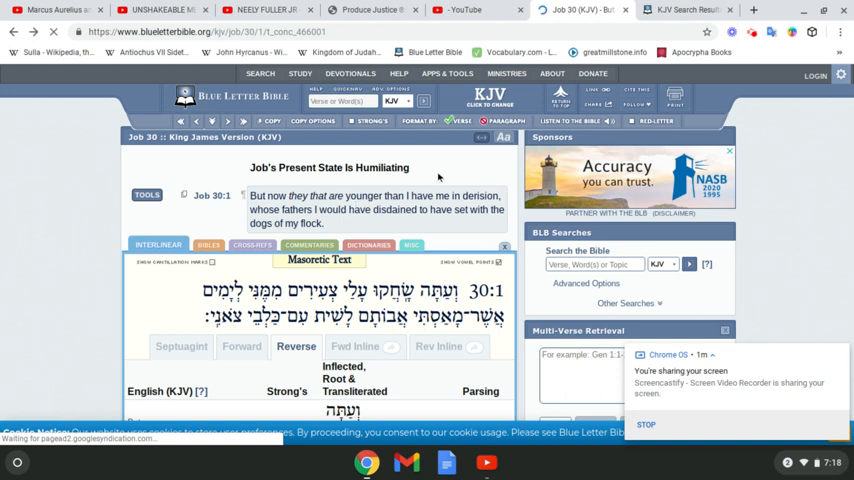
mouse_move(424, 167)
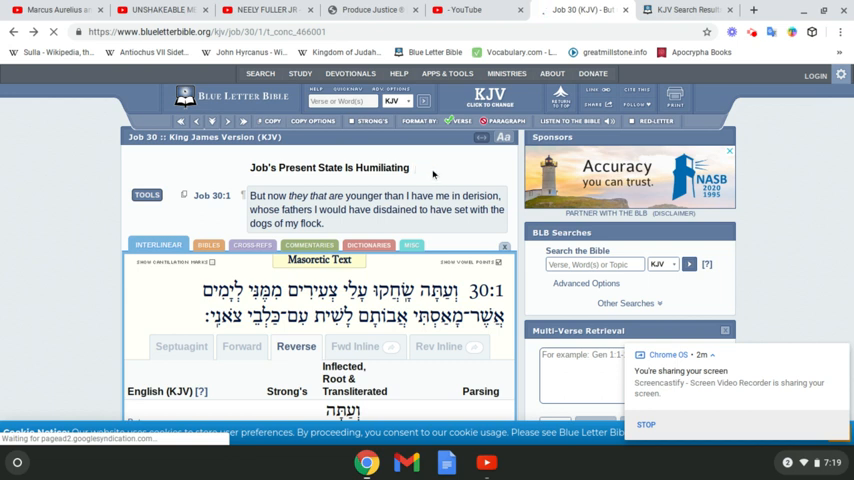
mouse_move(433, 174)
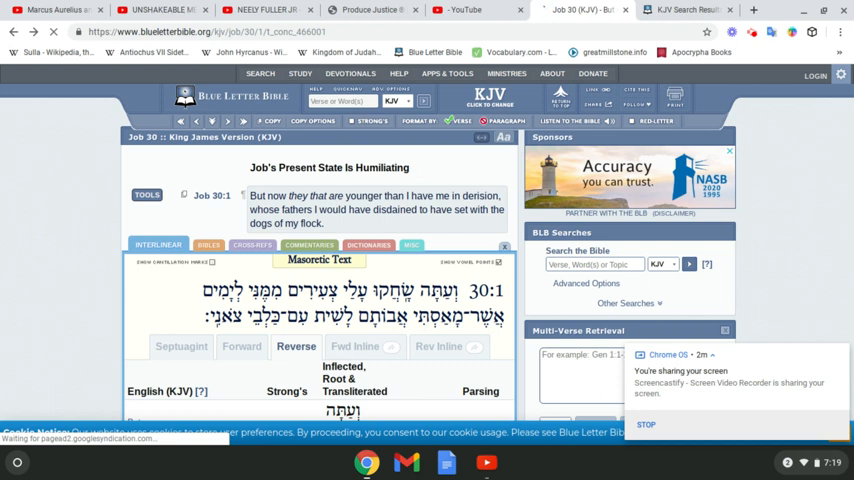
mouse_move(430, 169)
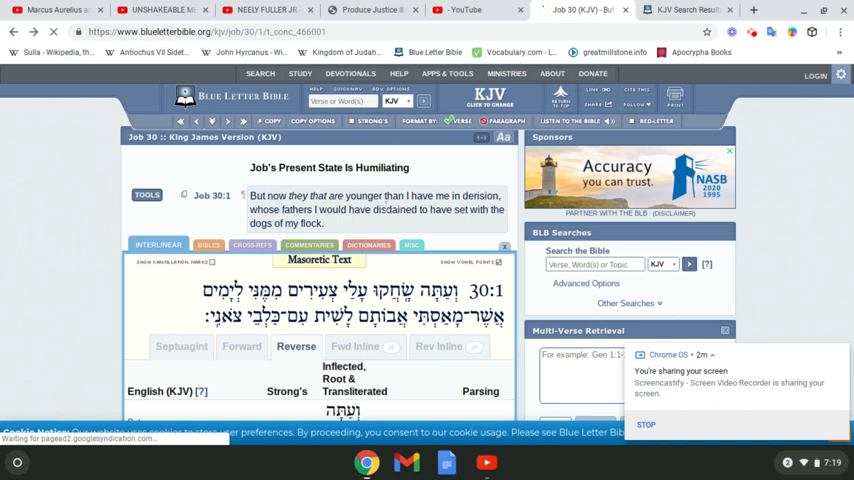
mouse_move(466, 172)
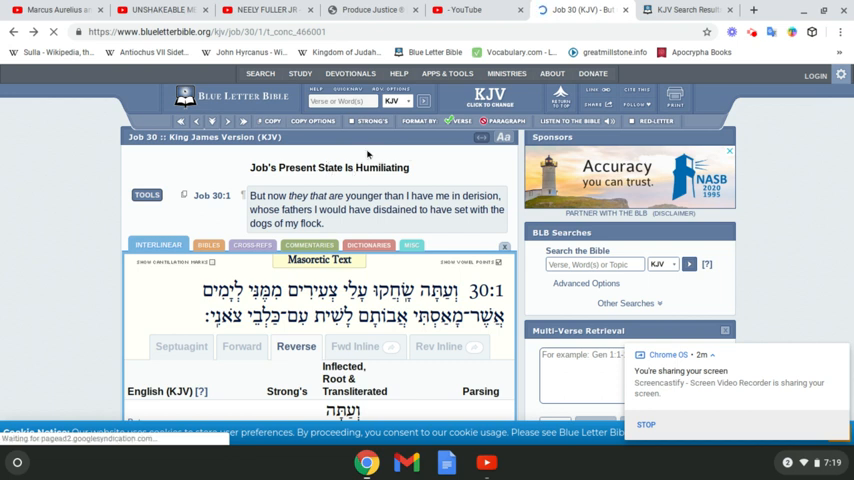
mouse_move(432, 170)
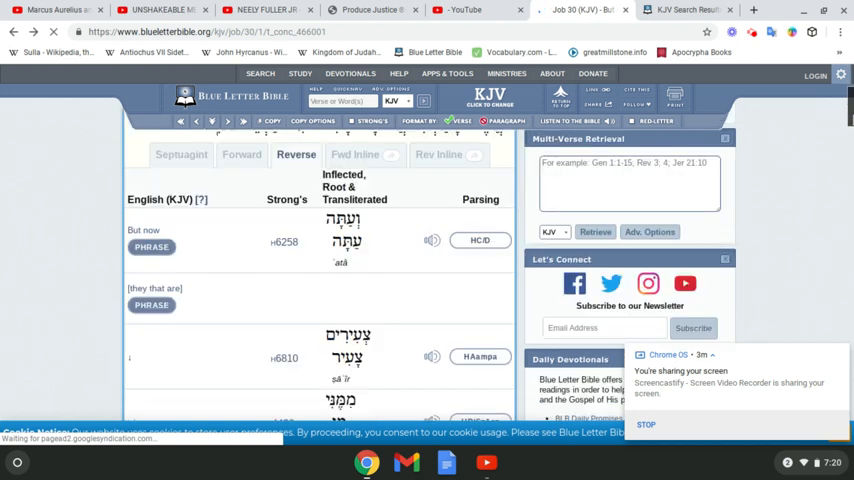
scroll(down, 3)
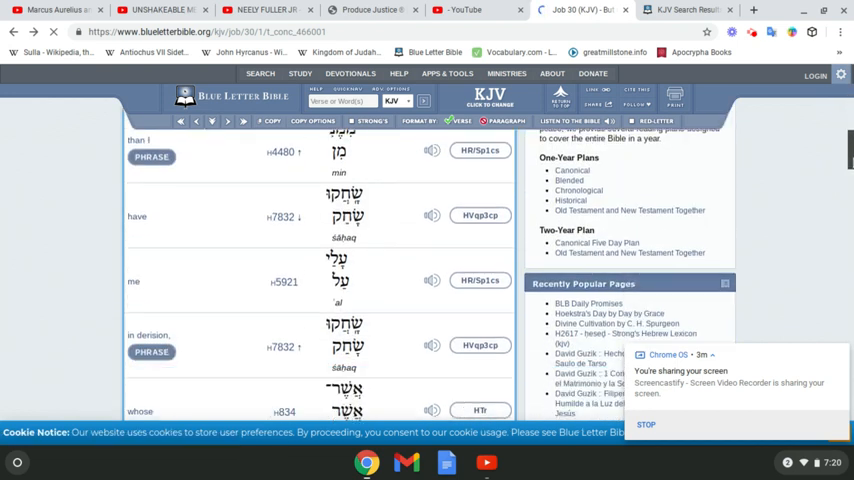